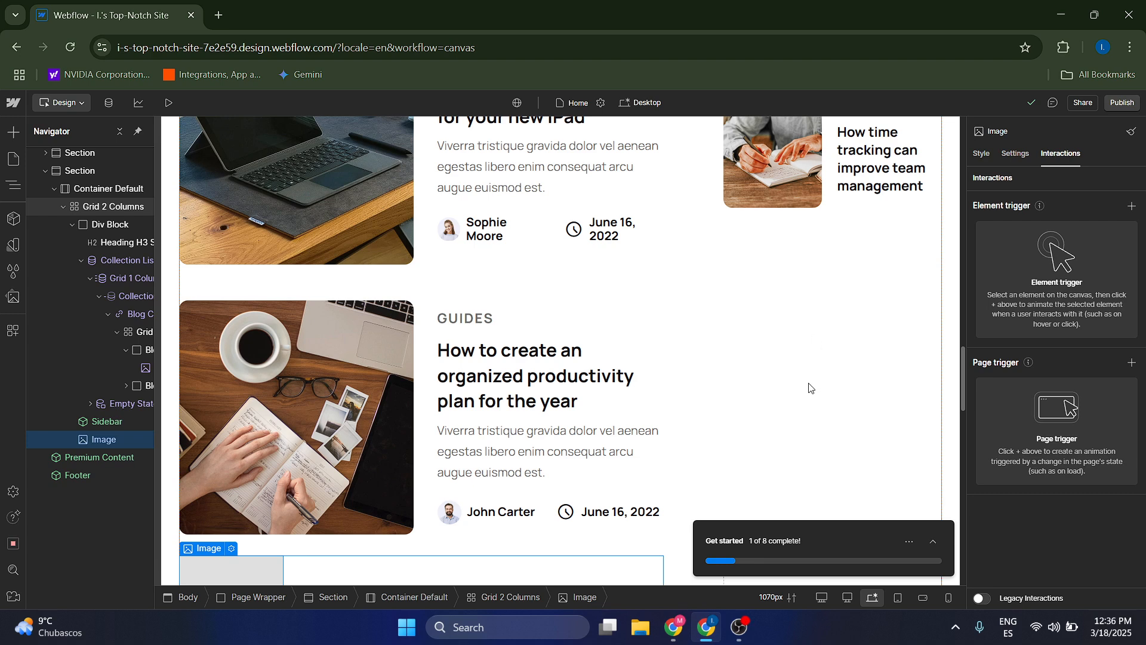
{"action": "mouse_move", "coordinate": [857, 423]}
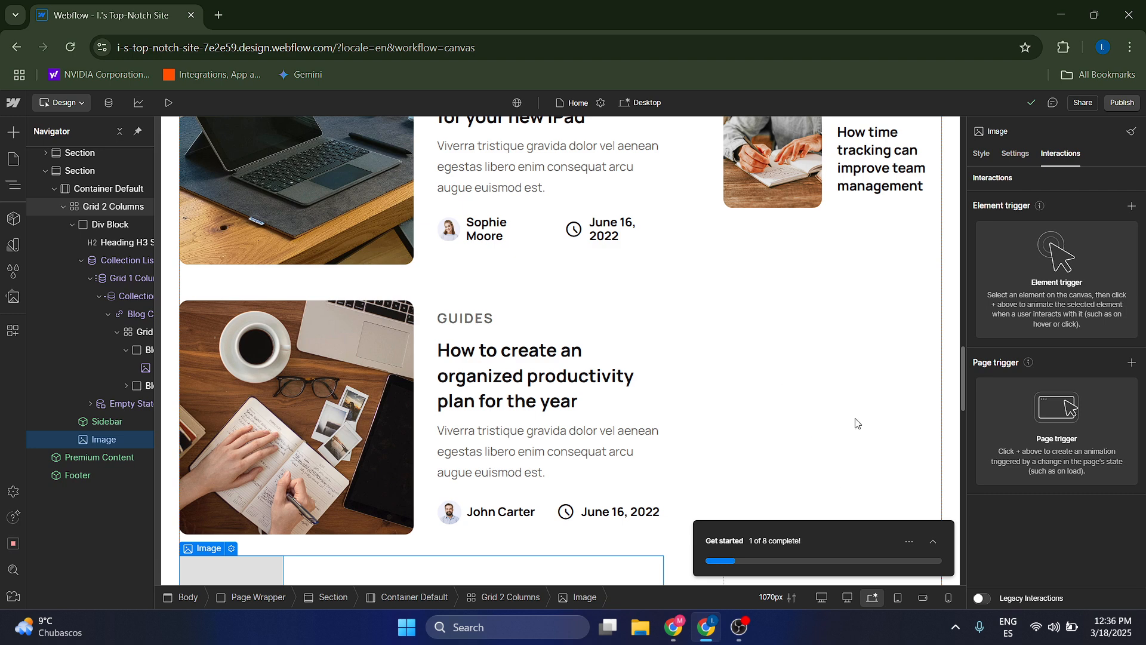
{"action": "mouse_move", "coordinate": [874, 424]}
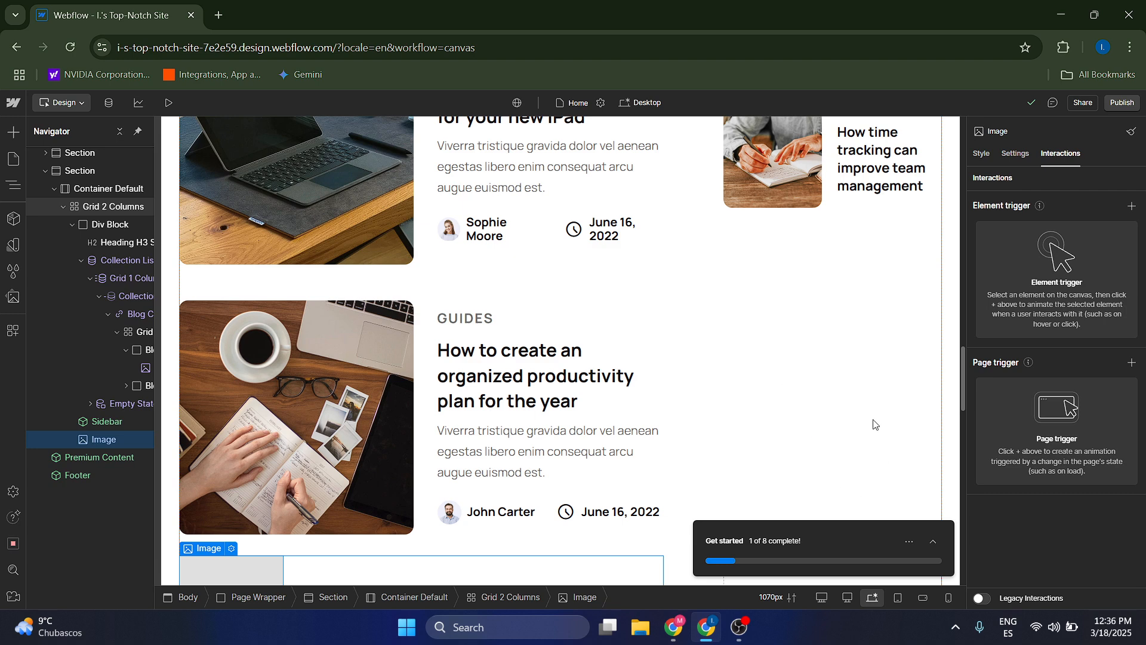
Step: Delete the empty Image element below the article list and select the Sidebar
{"action": "scroll", "scroll_direction": "down", "scroll_amount": 3}
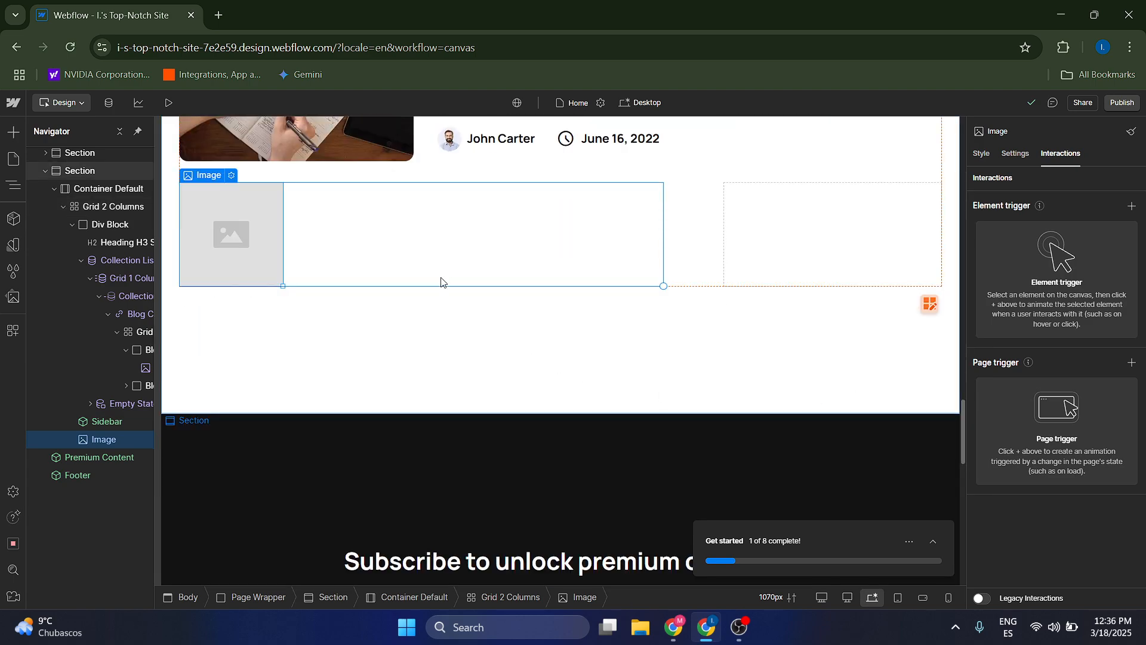
{"action": "left_click", "coordinate": [107, 421]}
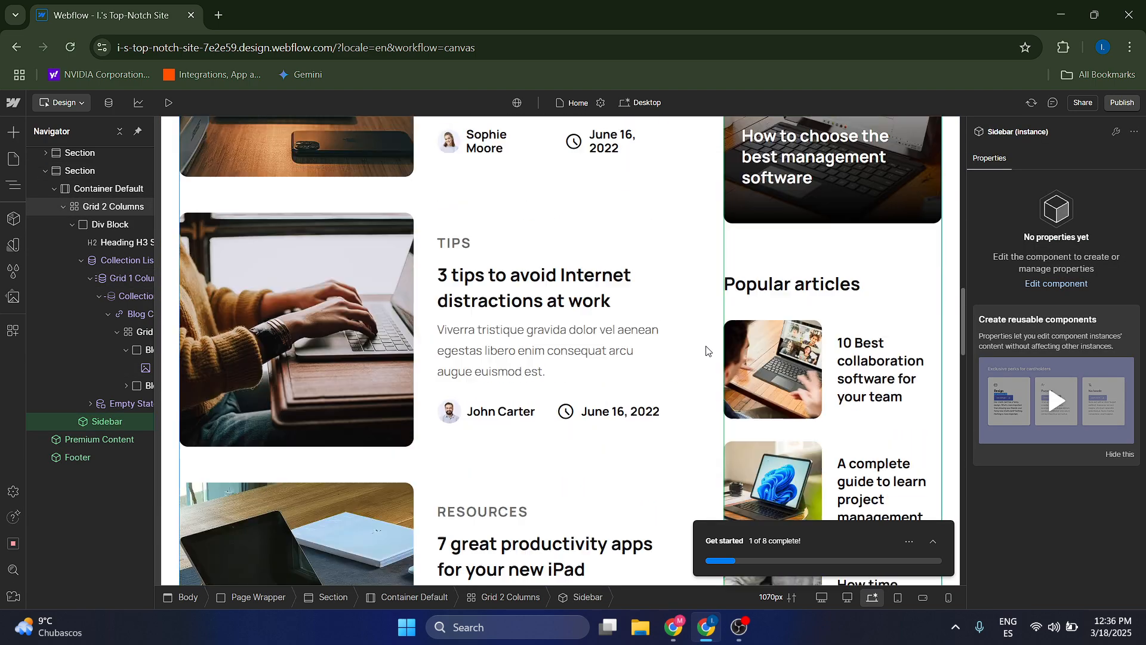
{"action": "scroll", "scroll_direction": "down", "scroll_amount": 3}
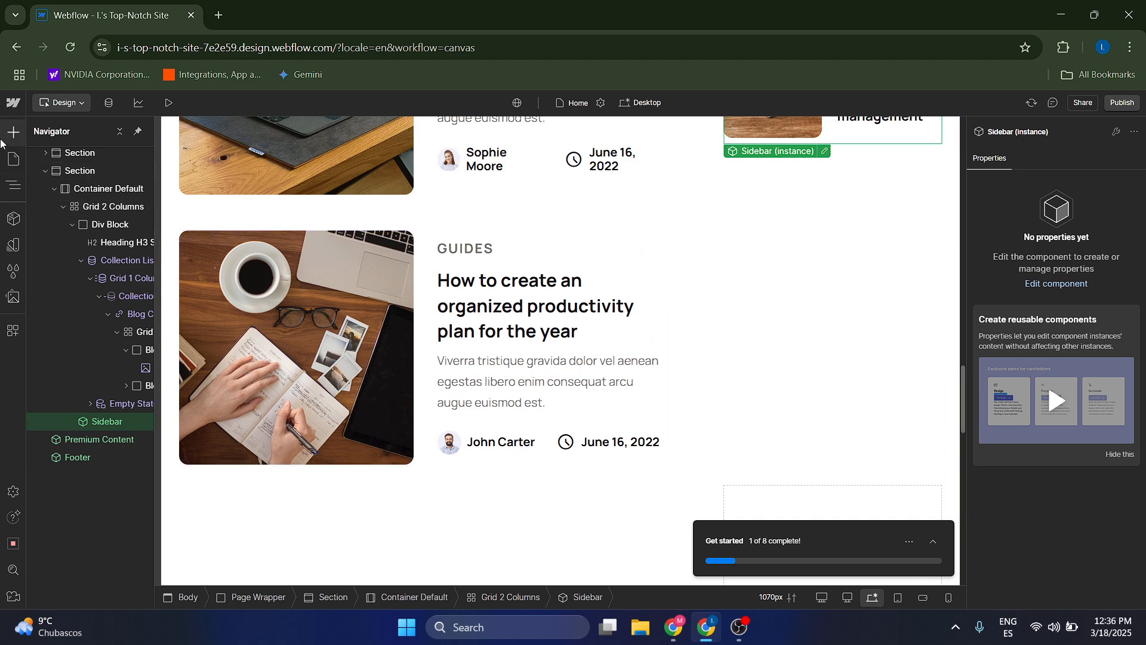
Step: Search the Add panel for 'ima' and place an Image element beside the articles grid
{"action": "left_click", "coordinate": [12, 132]}
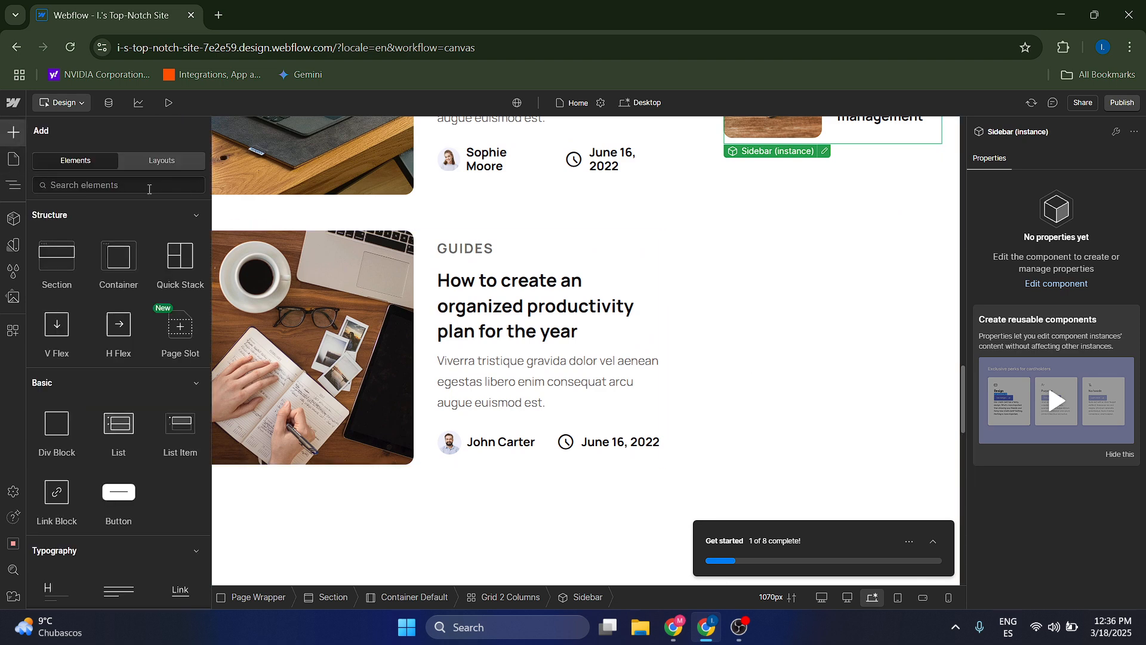
{"action": "type", "text": "ima"}
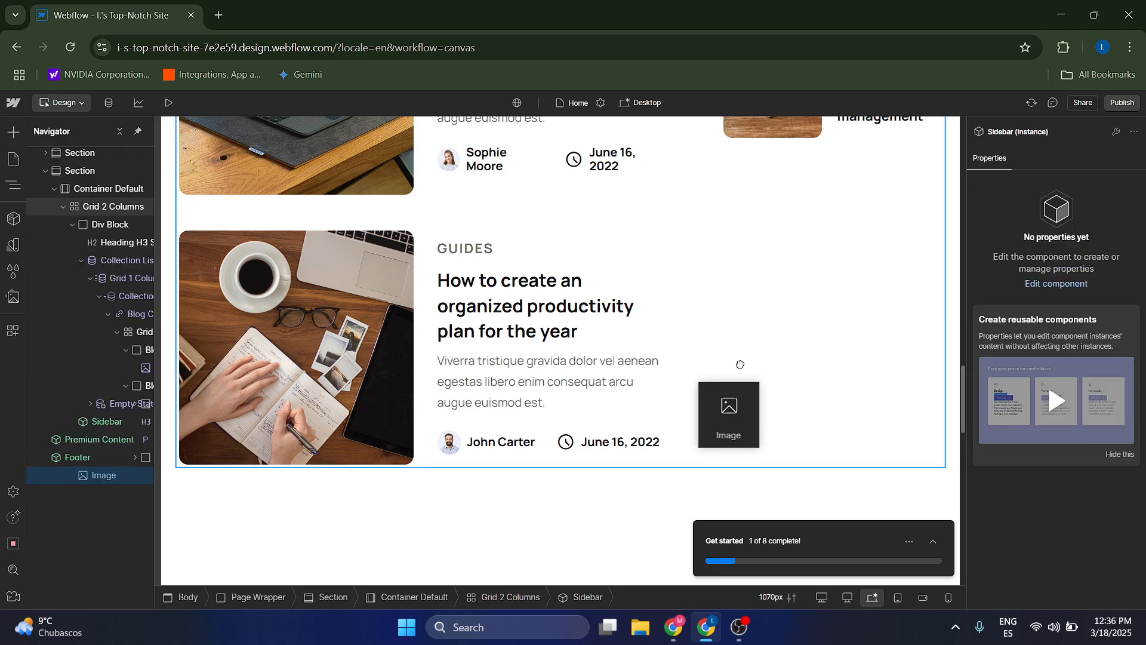
{"action": "left_click", "coordinate": [728, 414]}
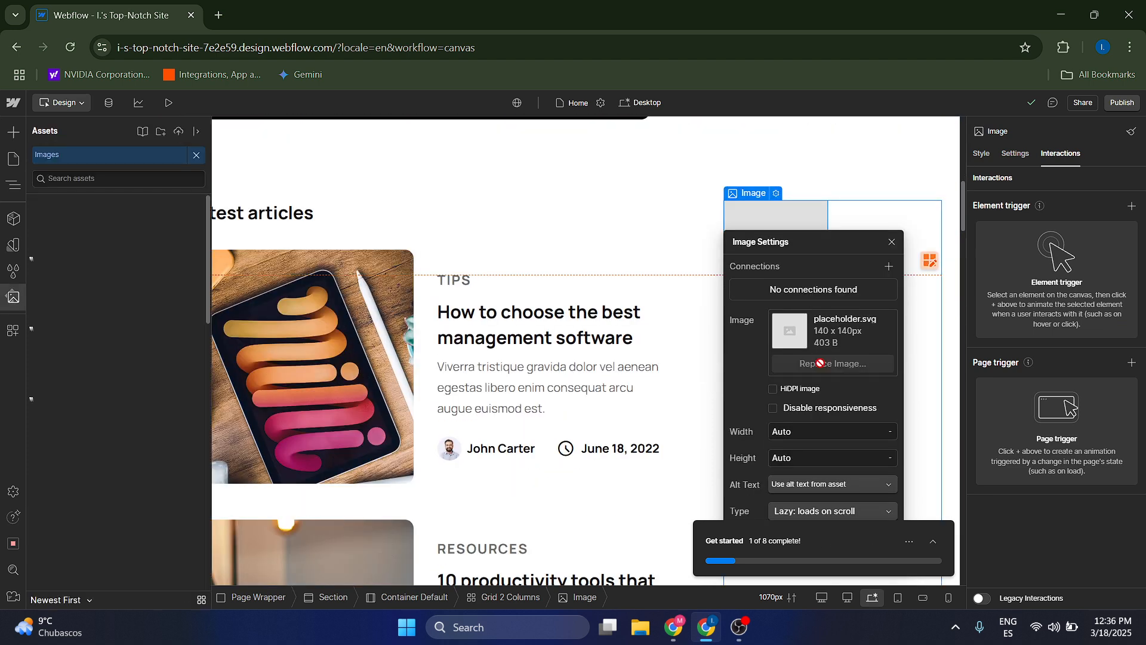
Step: Replace the placeholder with the avatar-picture asset, close settings, and select the portrait
{"action": "scroll", "scroll_direction": "down", "scroll_amount": 3}
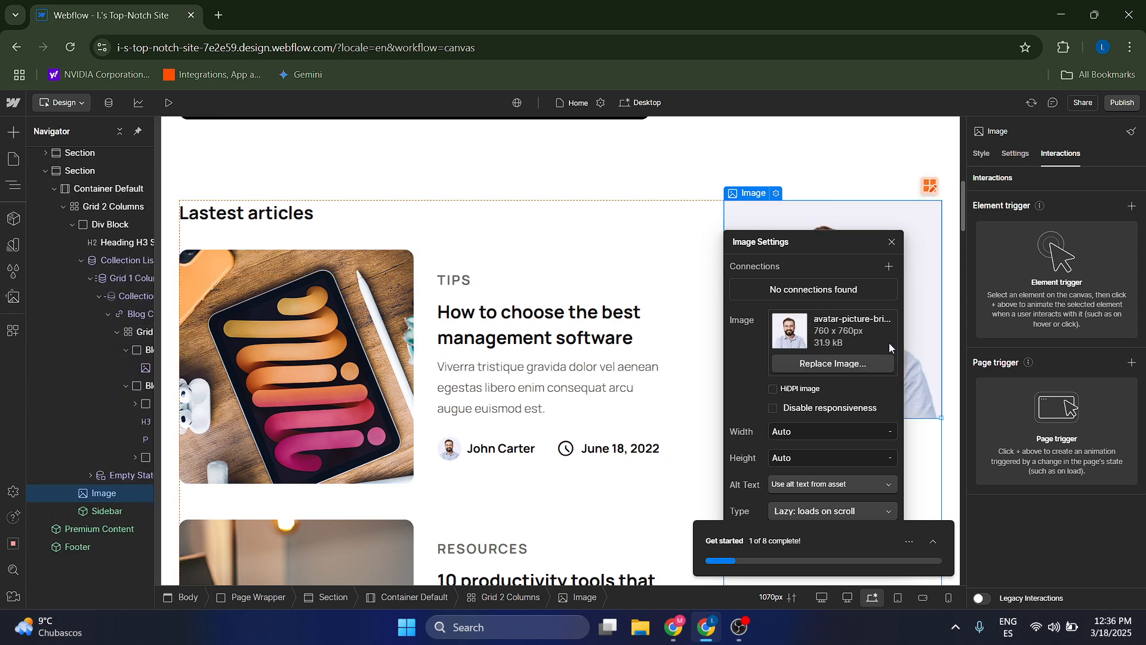
{"action": "left_click", "coordinate": [889, 242]}
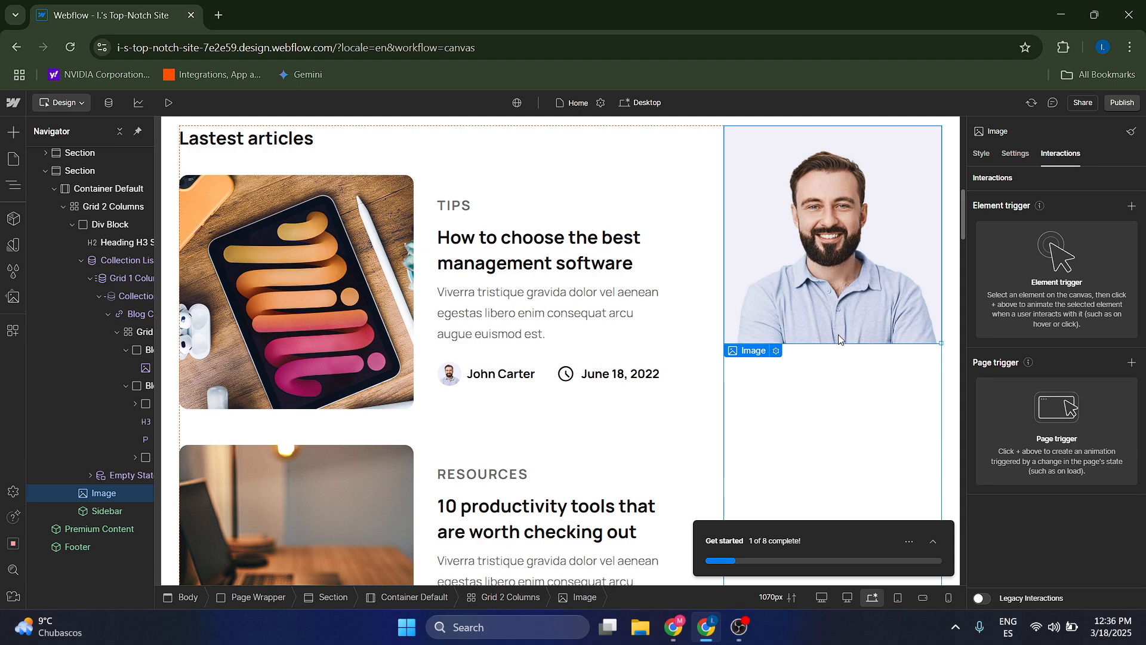
{"action": "scroll", "scroll_direction": "down", "scroll_amount": 3}
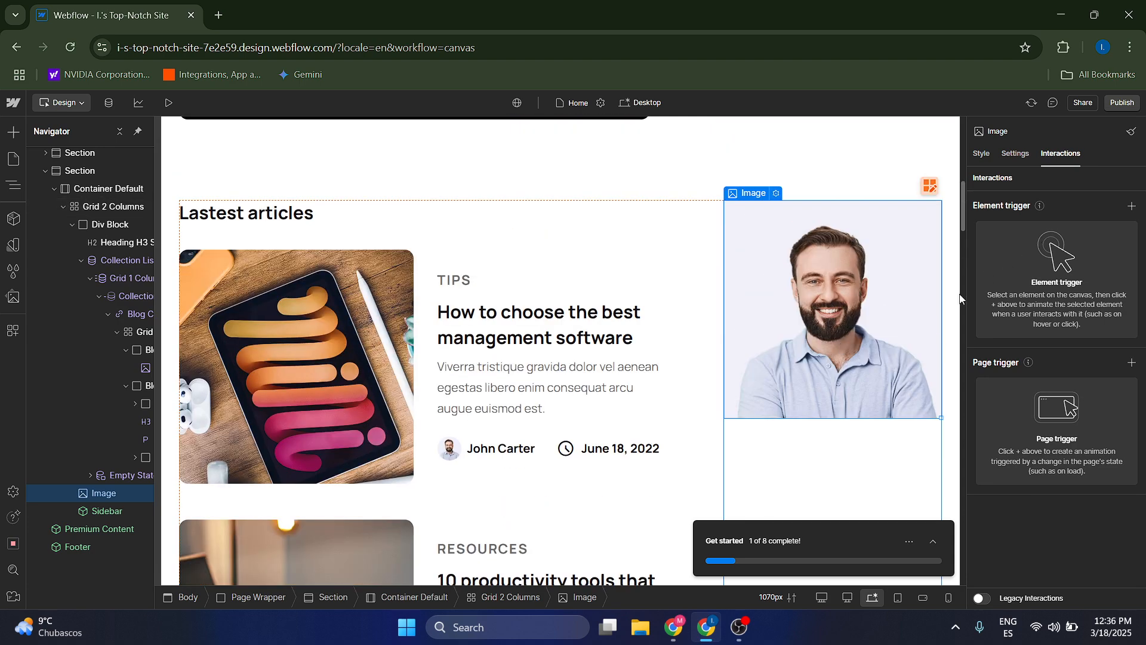
{"action": "left_click", "coordinate": [981, 153]}
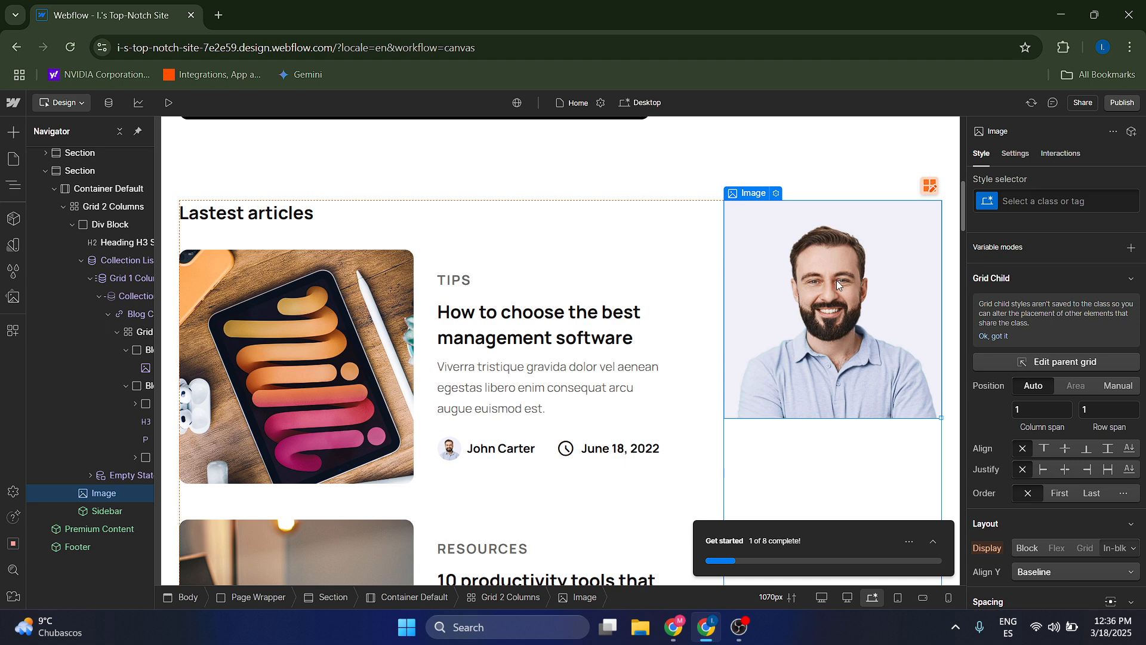
Step: Add a Mouse hover trigger to the portrait in the Interactions panel
{"action": "left_click", "coordinate": [1060, 154]}
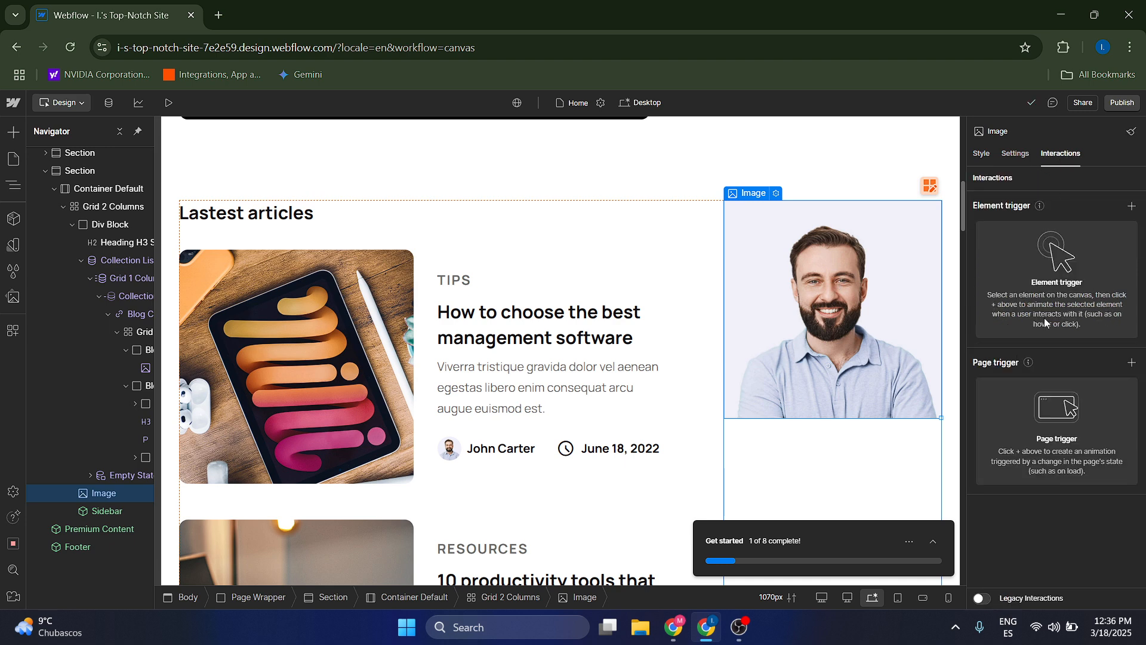
{"action": "mouse_move", "coordinate": [1127, 212]}
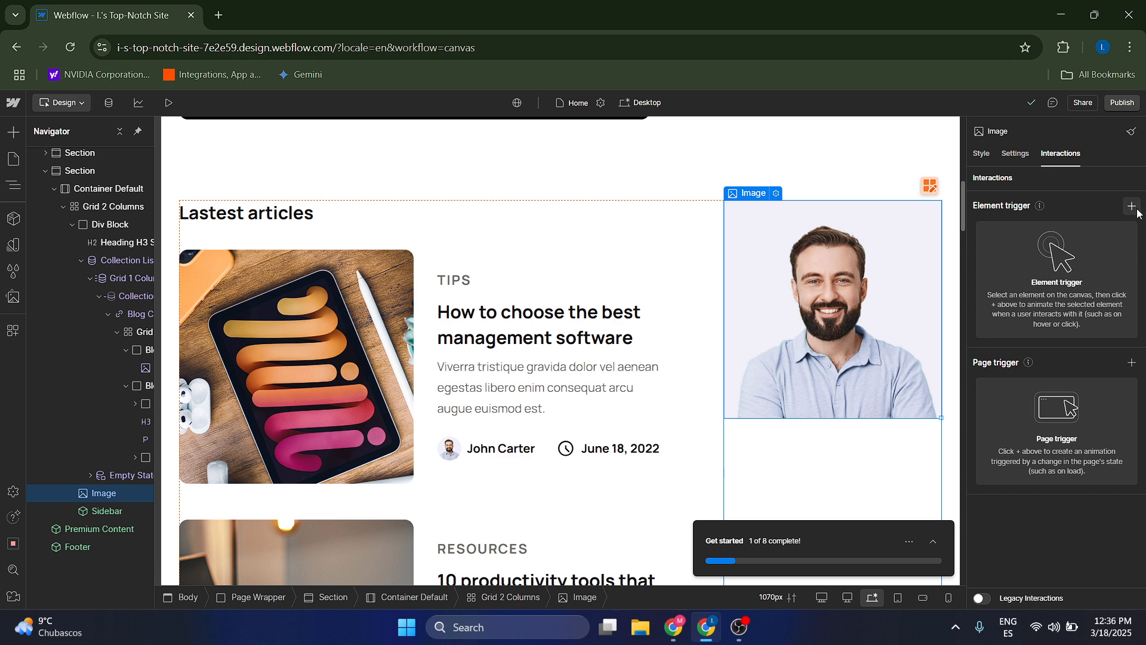
{"action": "left_click", "coordinate": [1131, 206]}
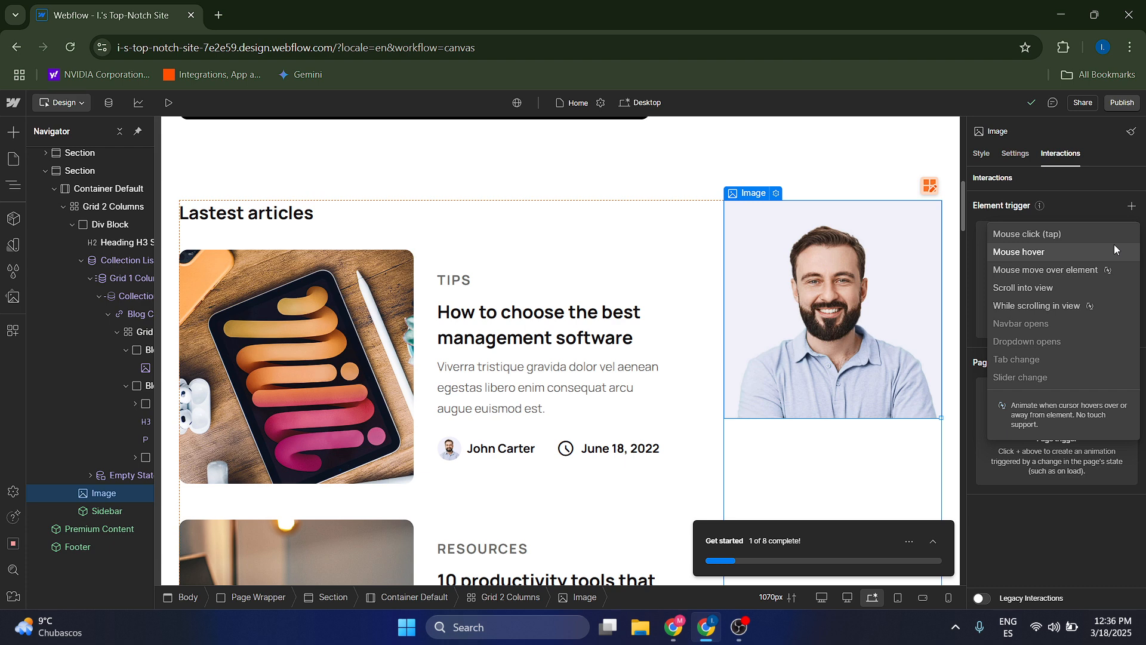
{"action": "left_click", "coordinate": [1016, 251]}
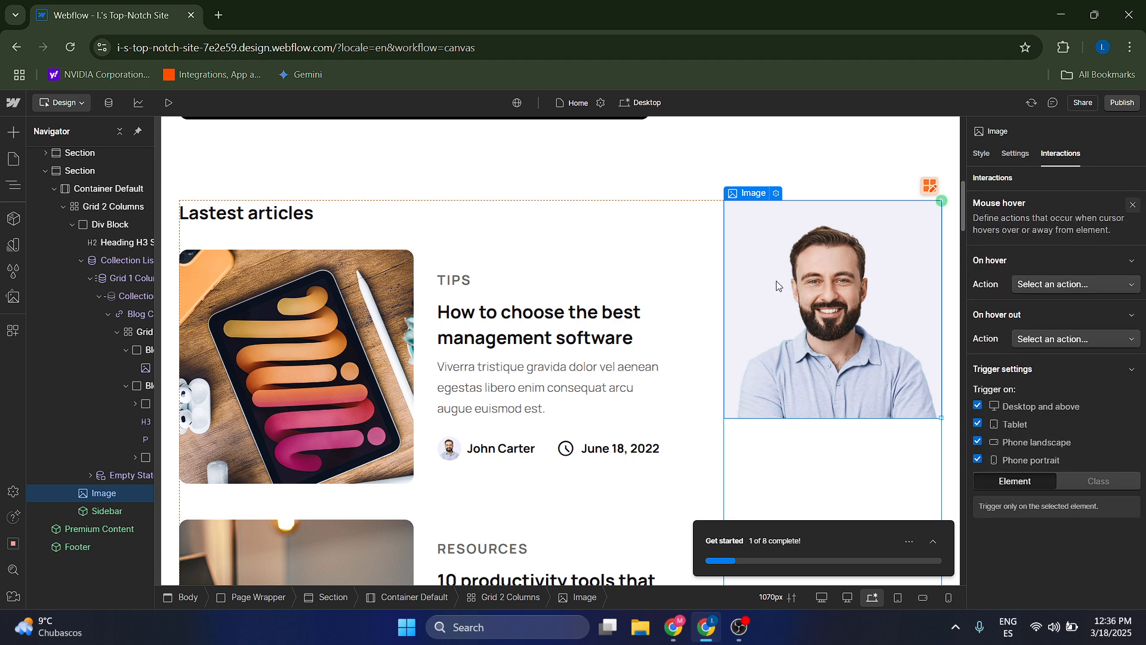
{"action": "mouse_move", "coordinate": [826, 304]}
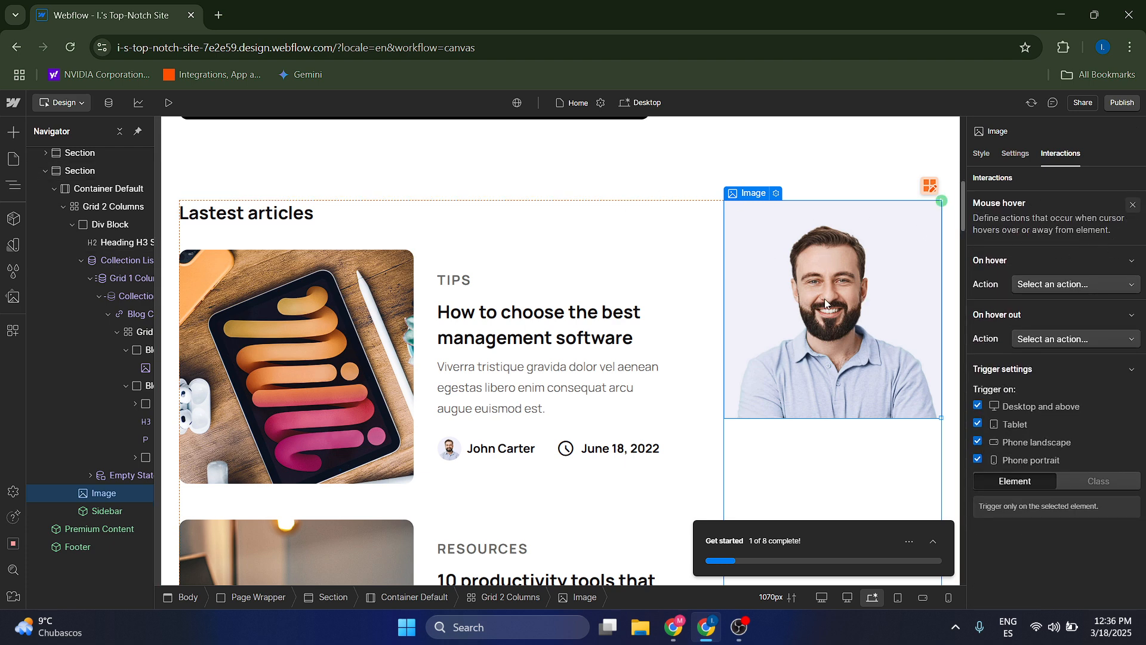
{"action": "mouse_move", "coordinate": [814, 298]}
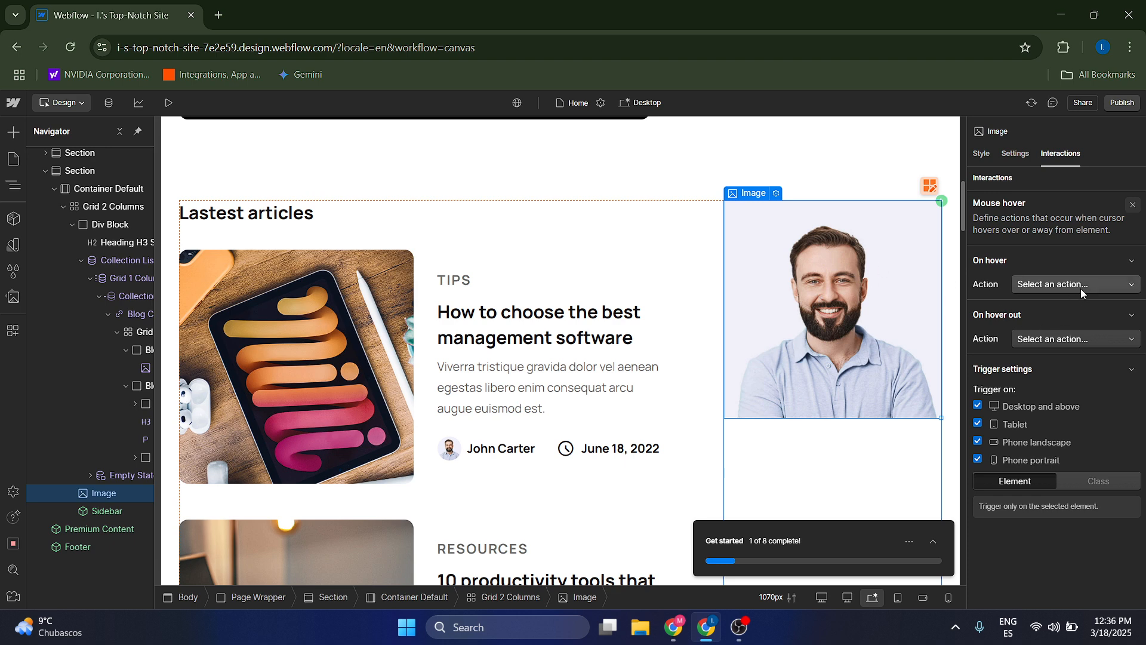
Step: Set the portrait's On hover action to Grow
{"action": "left_click", "coordinate": [1073, 283]}
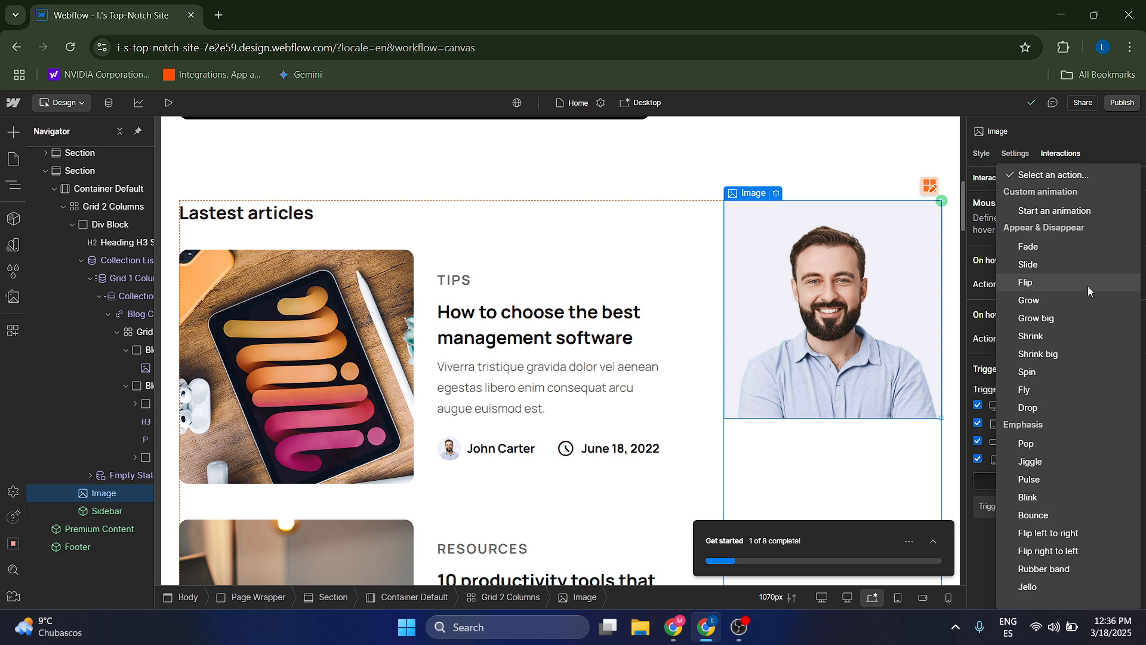
{"action": "mouse_move", "coordinate": [1089, 246]}
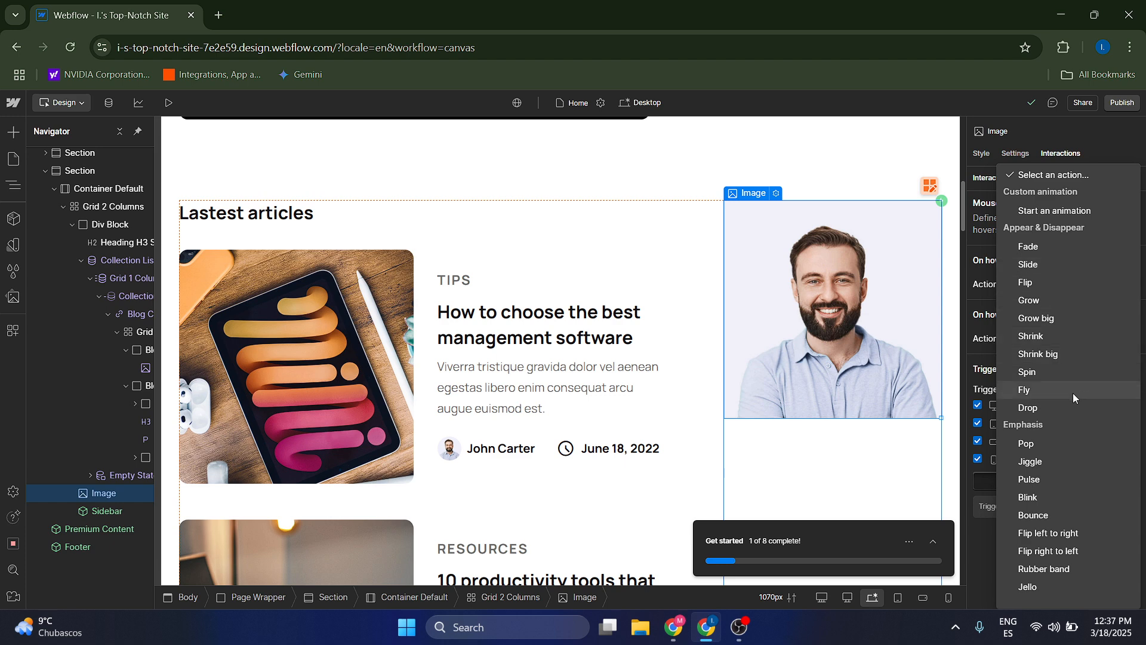
{"action": "mouse_move", "coordinate": [1080, 393]}
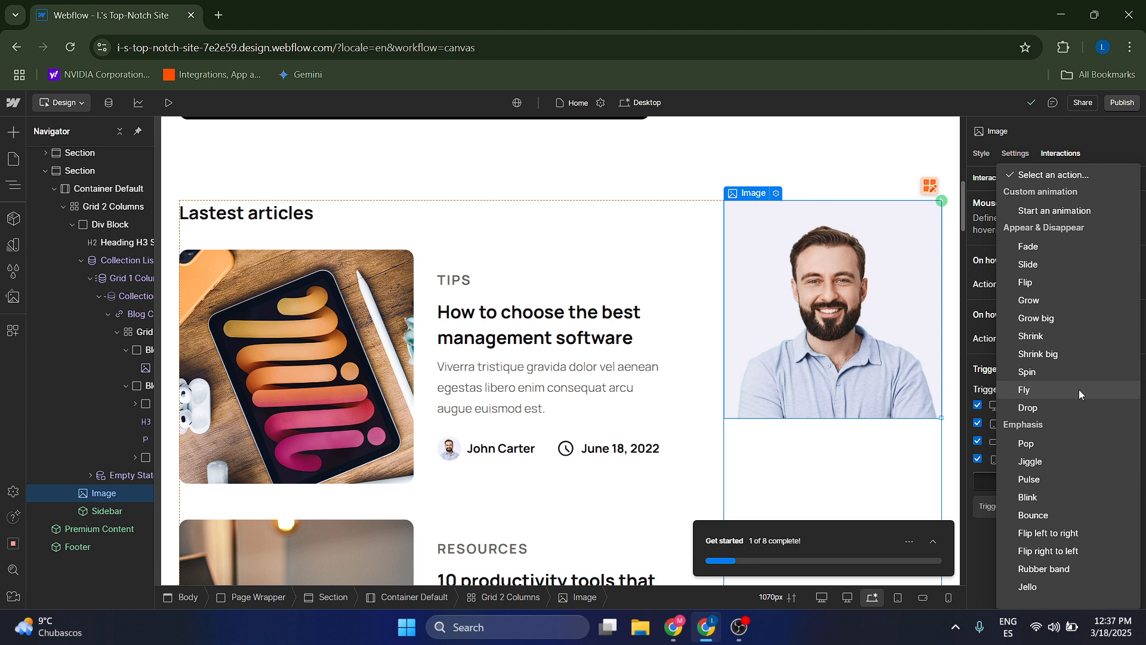
{"action": "mouse_move", "coordinate": [1086, 389]}
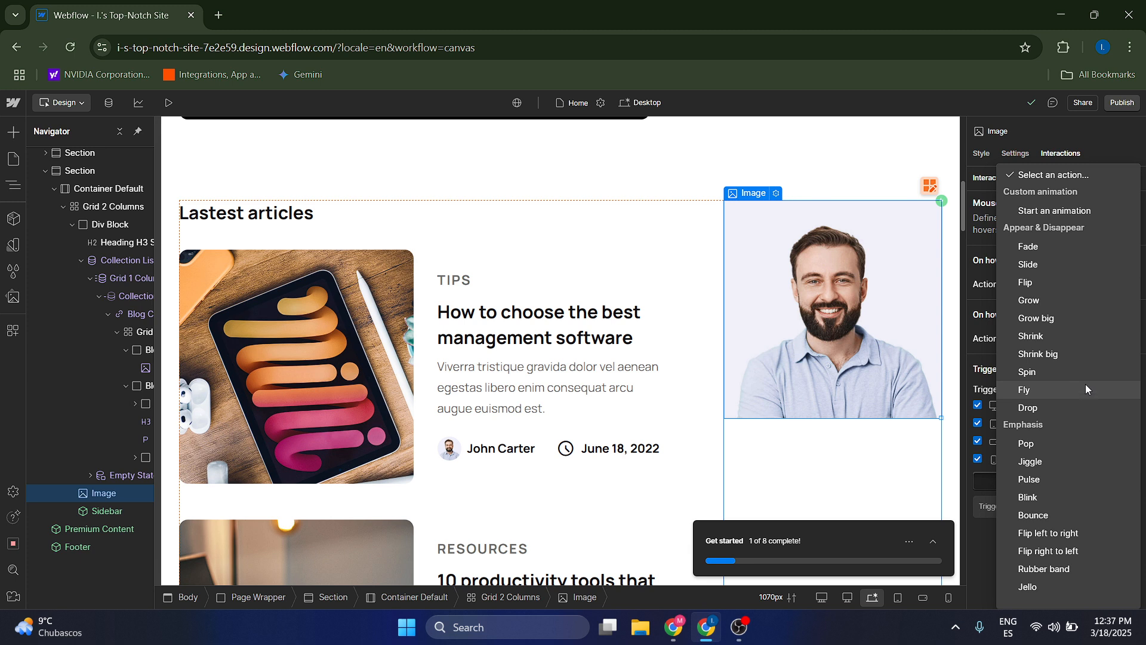
{"action": "mouse_move", "coordinate": [1053, 211]}
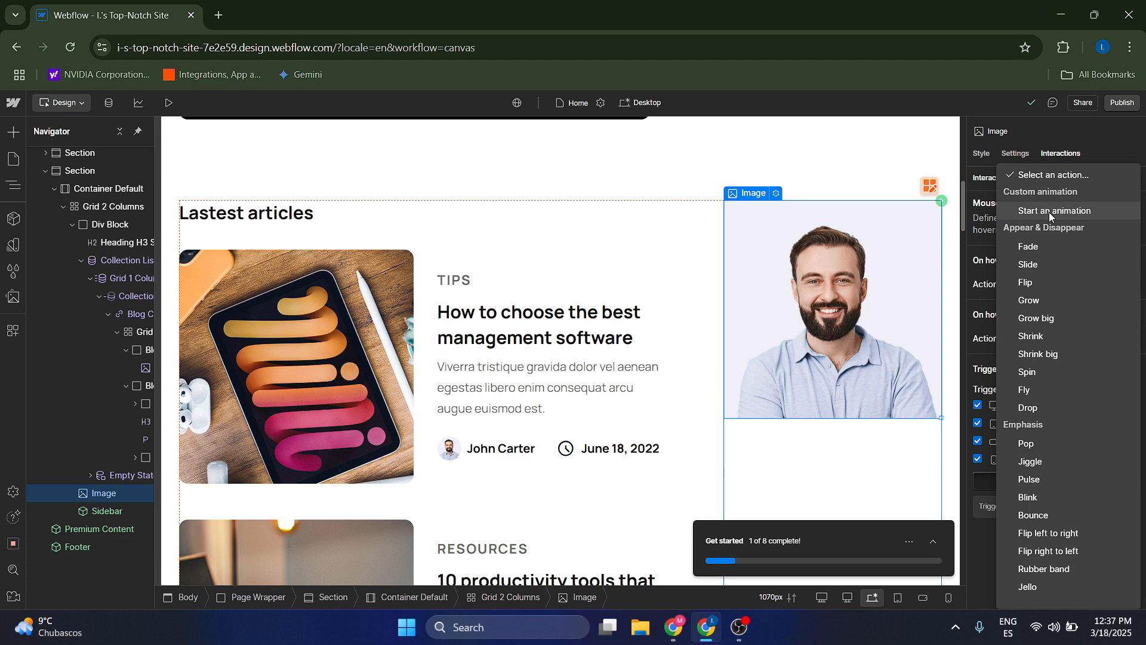
{"action": "mouse_move", "coordinate": [1068, 533]}
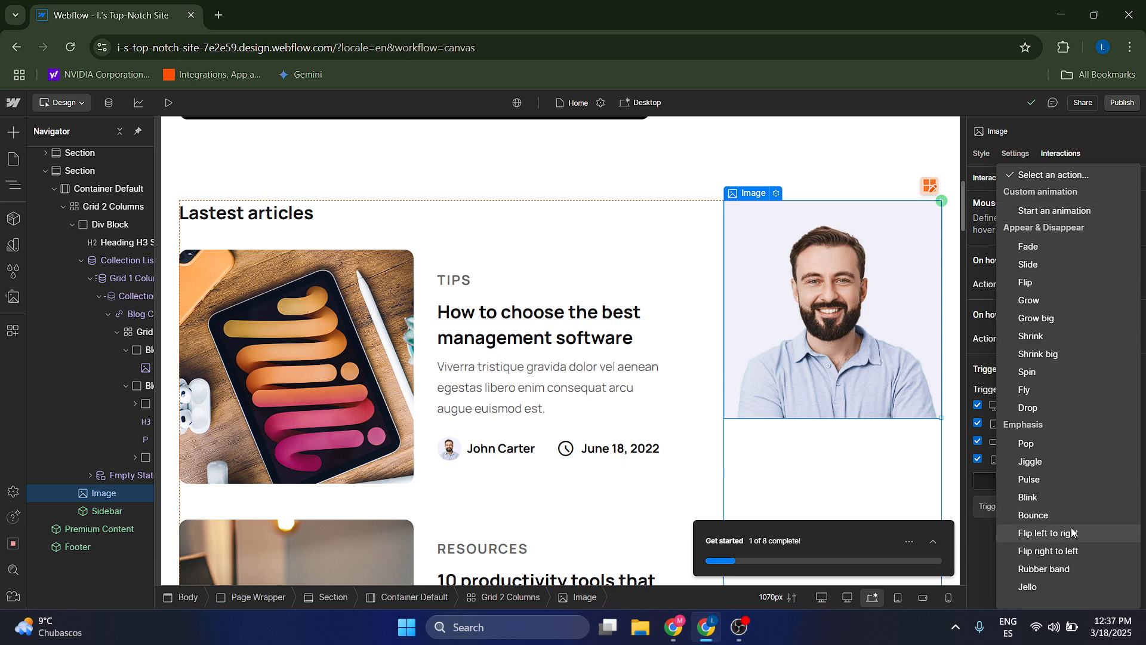
{"action": "mouse_move", "coordinate": [1080, 533]}
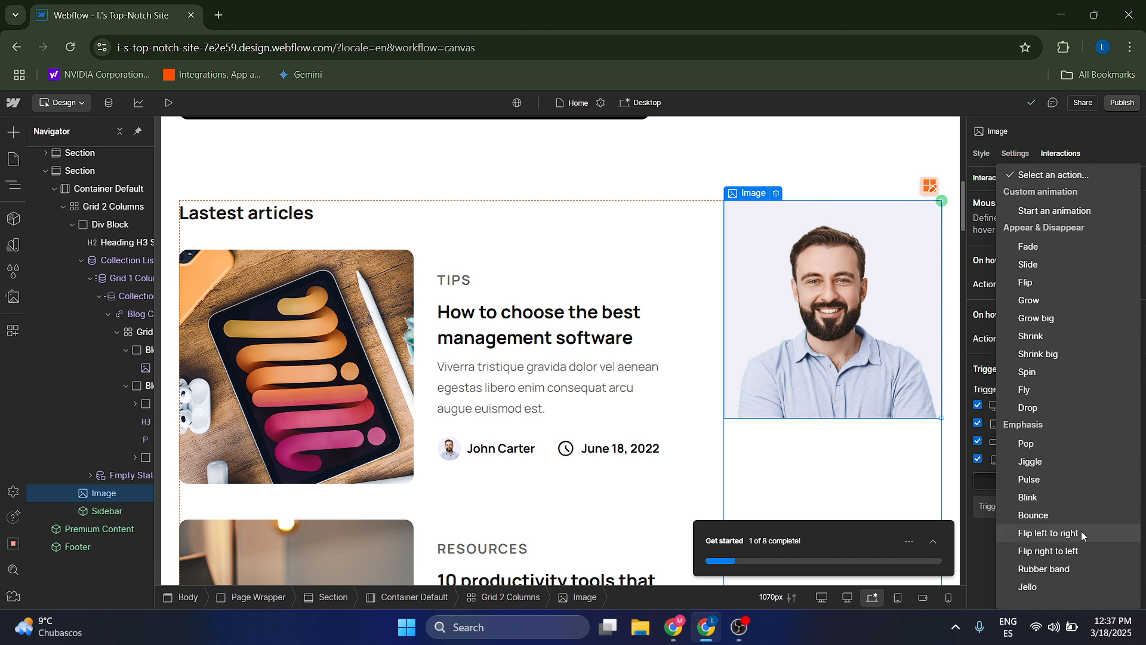
{"action": "mouse_move", "coordinate": [1073, 479]}
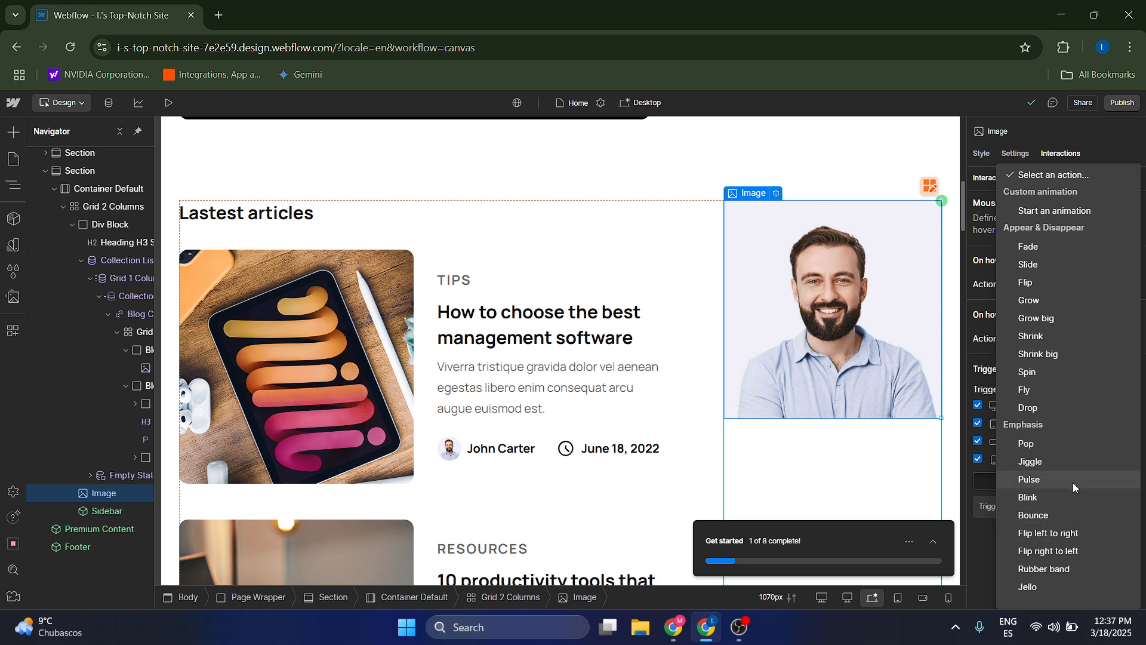
{"action": "mouse_move", "coordinate": [1091, 300]}
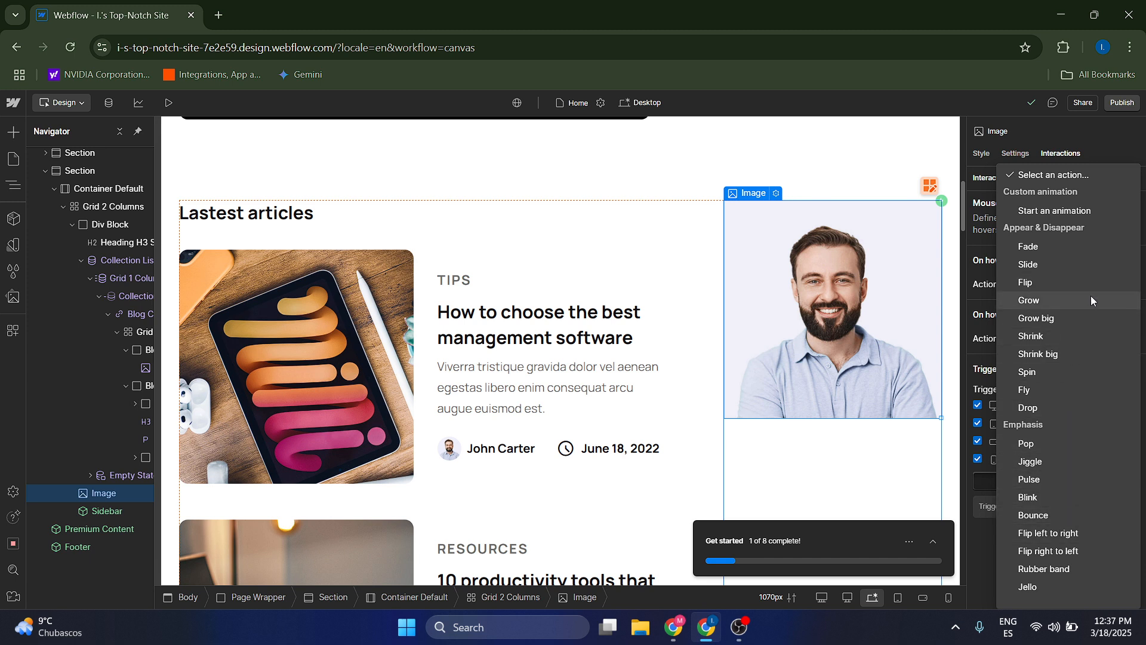
{"action": "left_click", "coordinate": [1028, 299]}
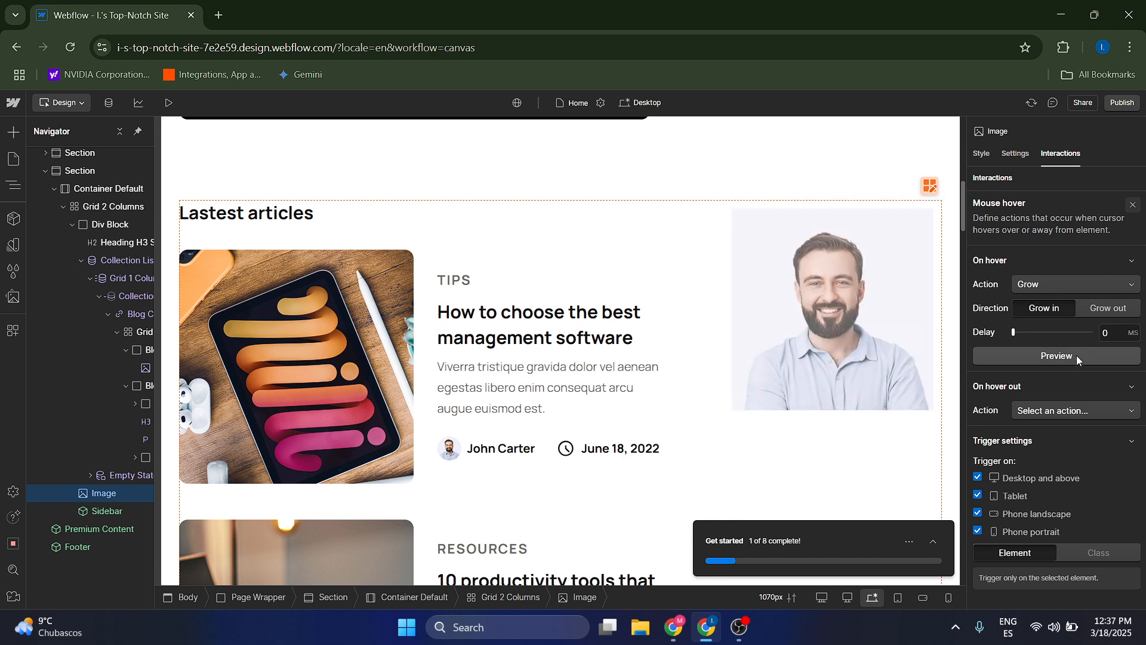
{"action": "left_click", "coordinate": [831, 307]}
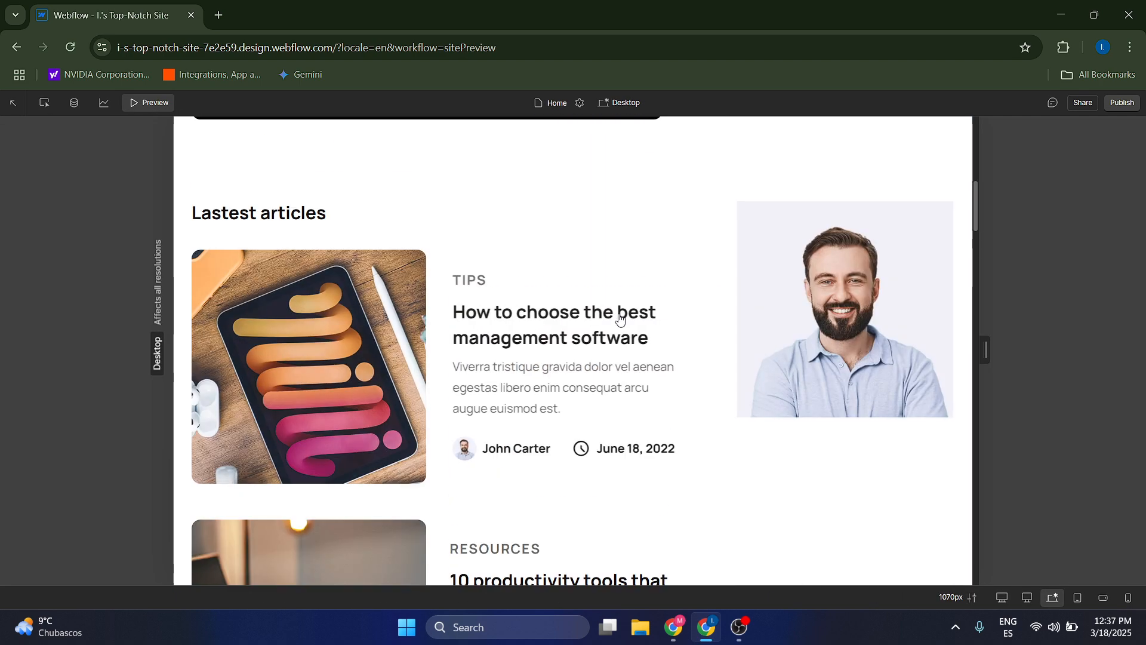
Step: Scroll the preview page to try the portrait's hover effect
{"action": "scroll", "scroll_direction": "up", "scroll_amount": 3}
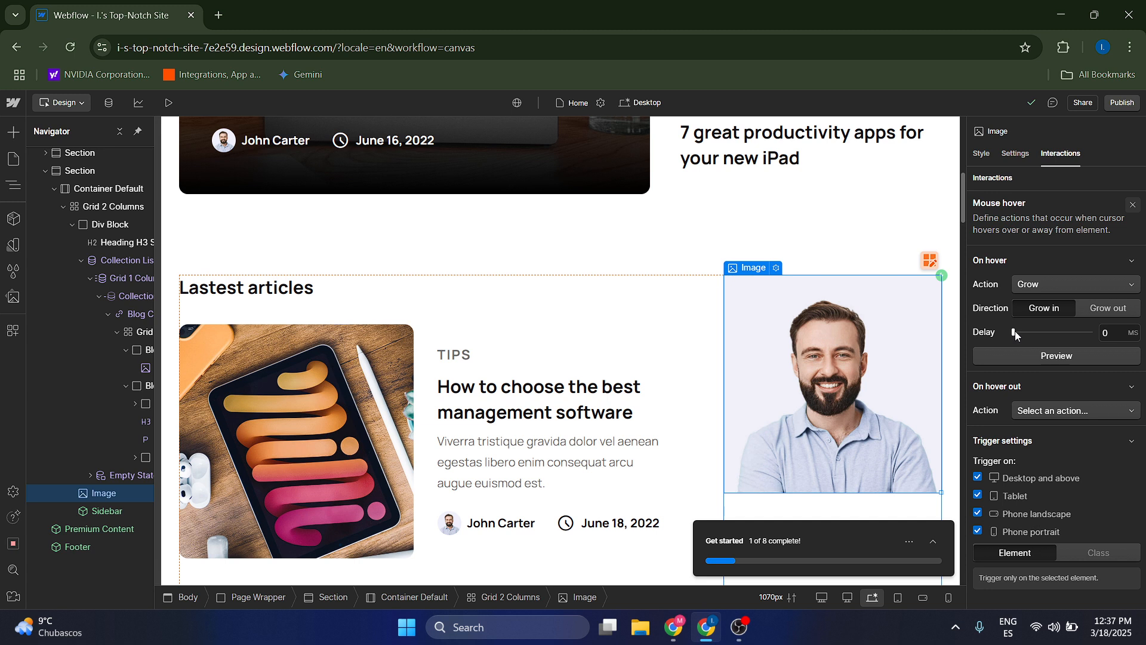
{"action": "mouse_move", "coordinate": [1076, 365]}
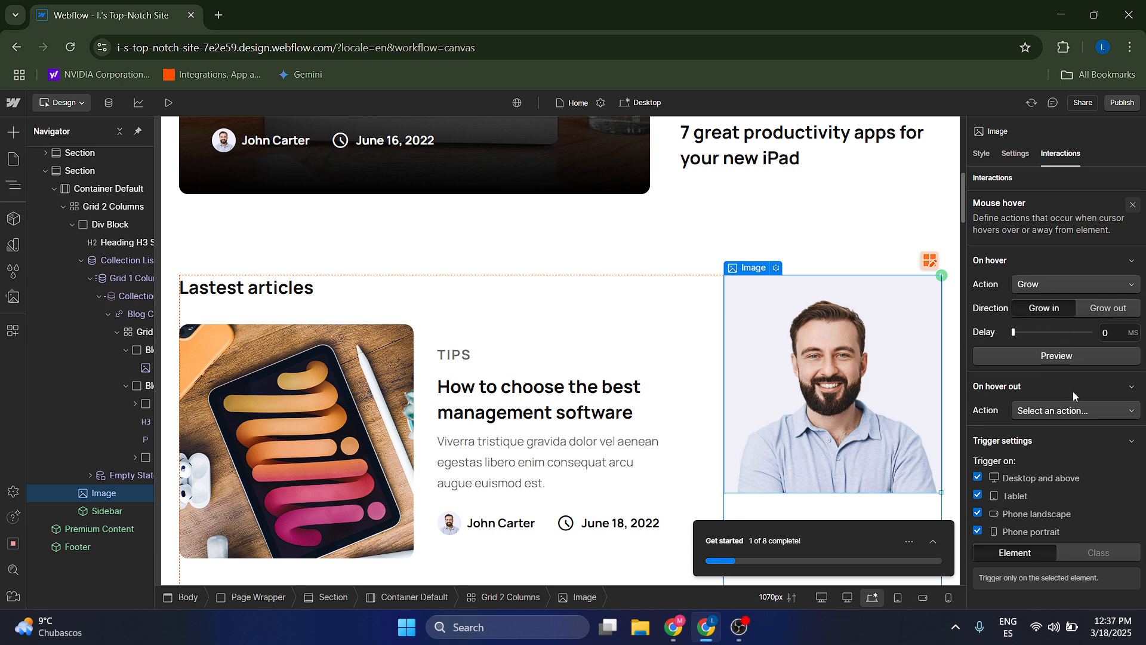
{"action": "mouse_move", "coordinate": [1109, 351]}
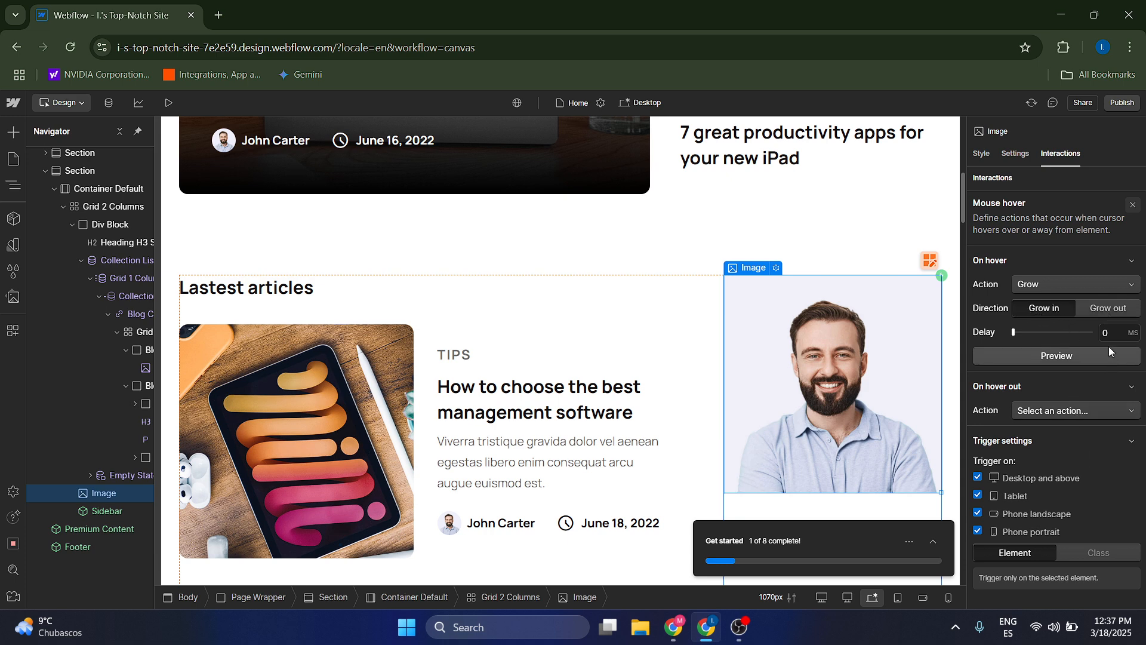